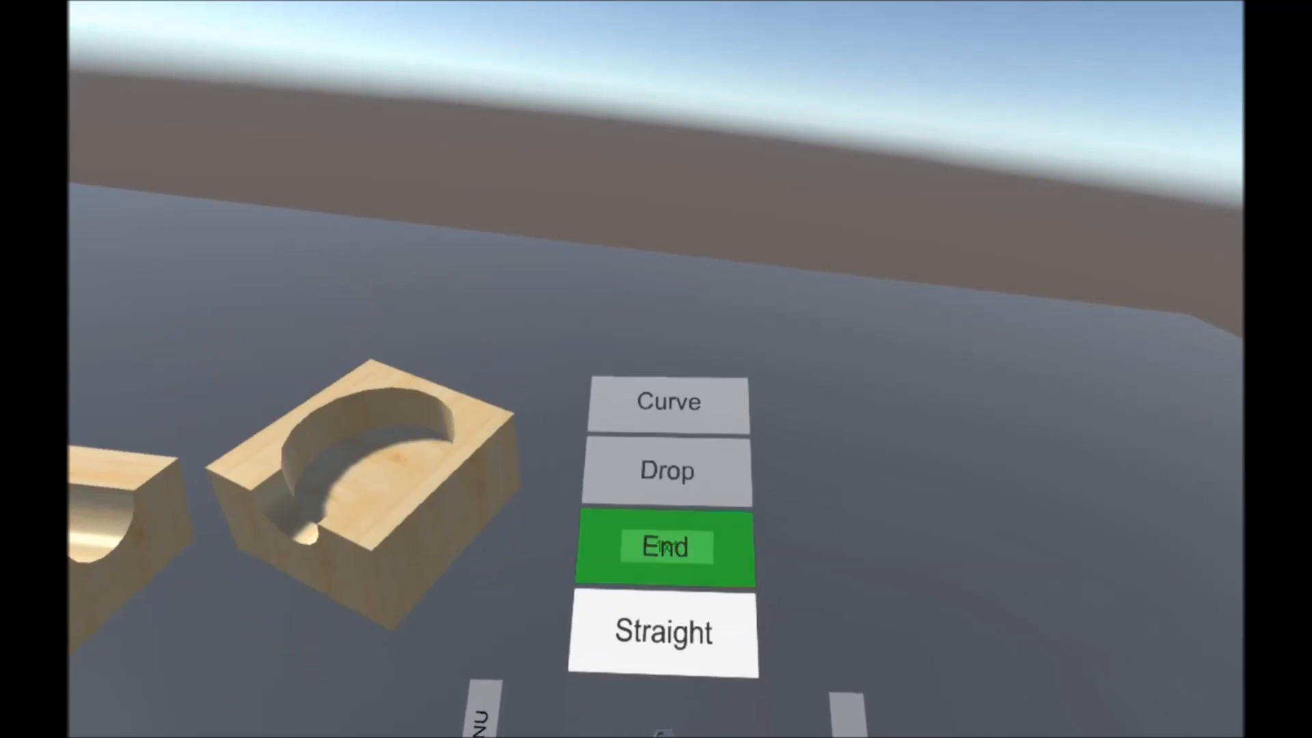
Step: Place an End piece and a Drop piece so the raised straight feeds into the ground-level drop
click(665, 547)
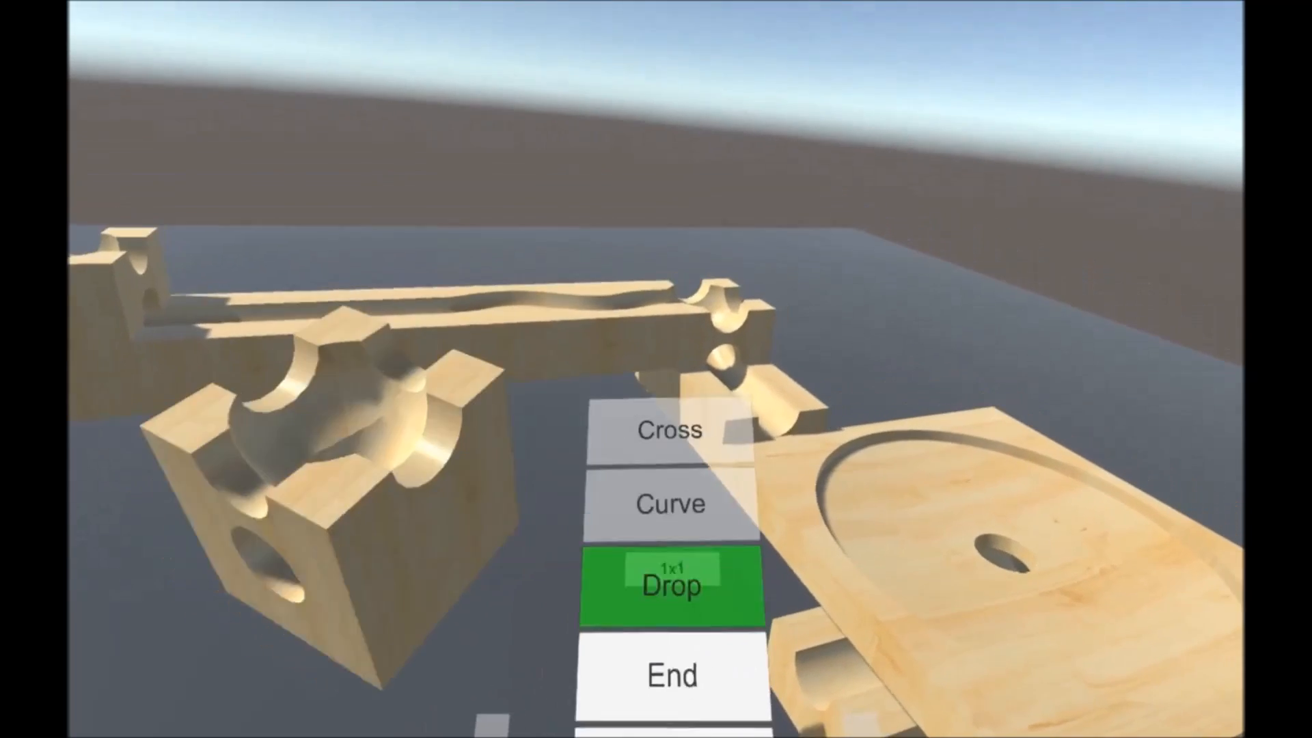
click(670, 585)
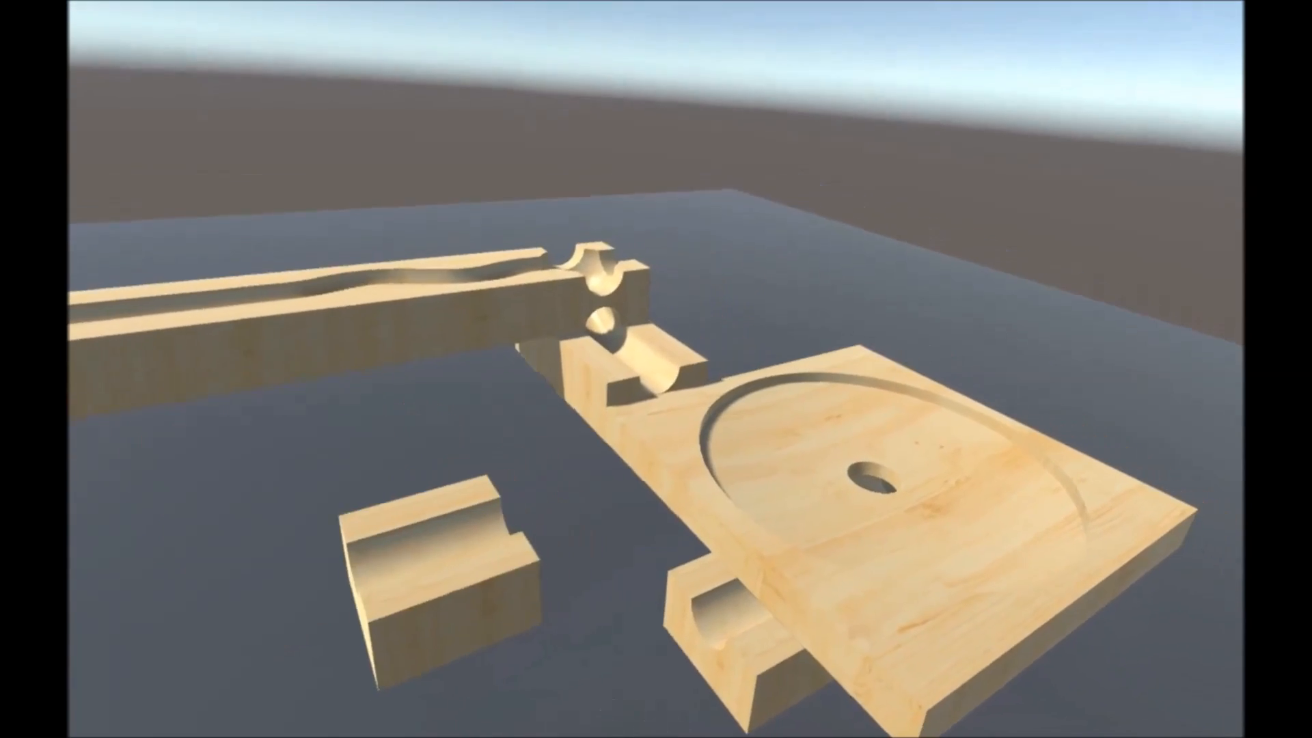